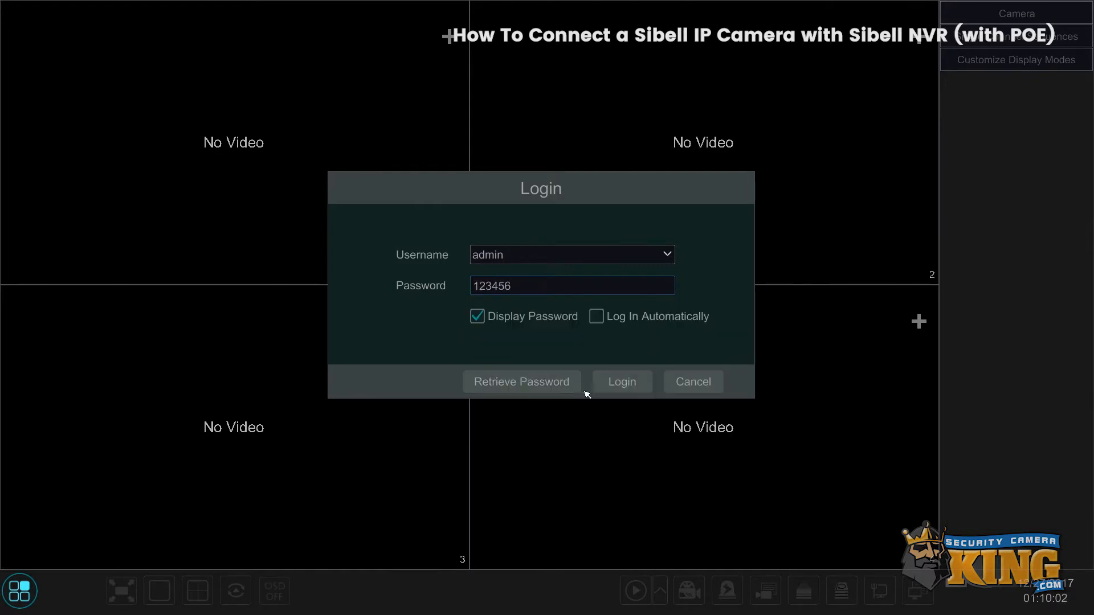
Log in as admin and return to the four-channel live view
{"action": "left_click", "coordinate": [620, 381]}
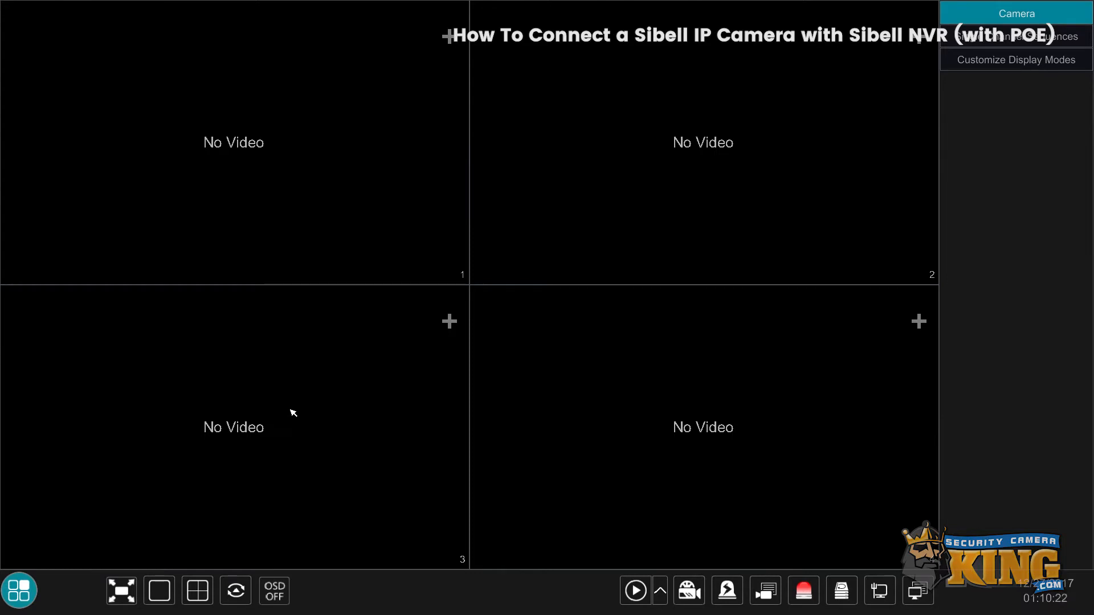
{"action": "mouse_move", "coordinate": [305, 420]}
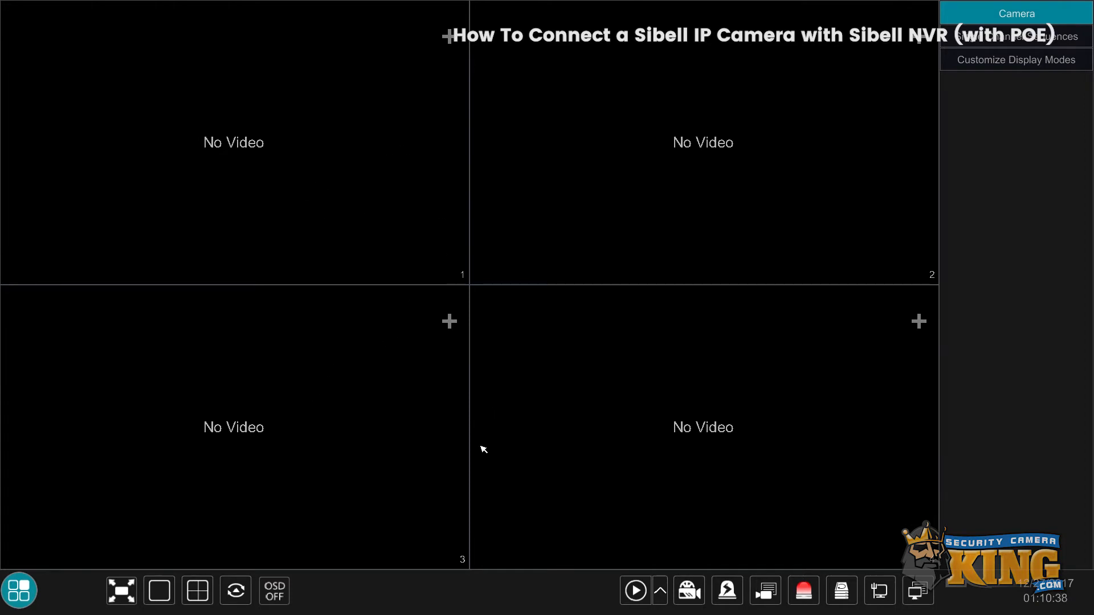
{"action": "mouse_move", "coordinate": [339, 159]}
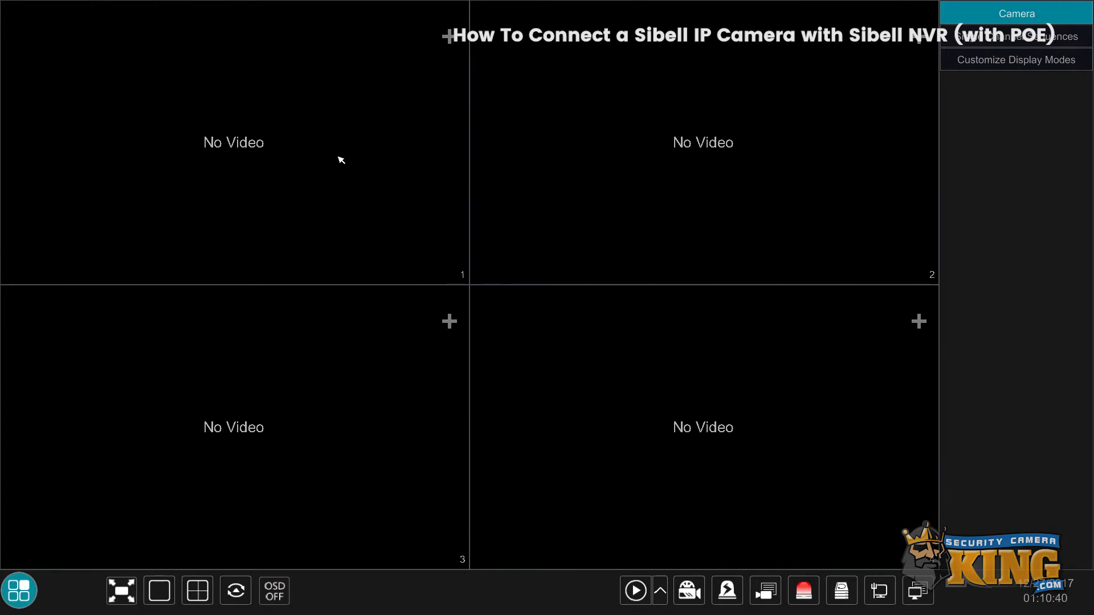
{"action": "mouse_move", "coordinate": [363, 141]}
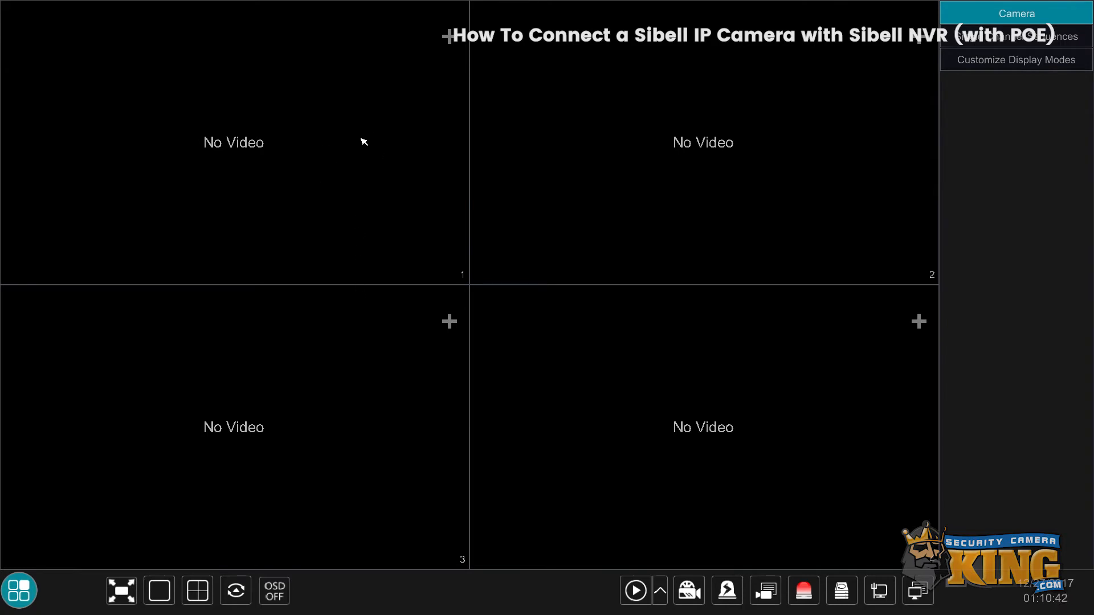
{"action": "mouse_move", "coordinate": [714, 161]}
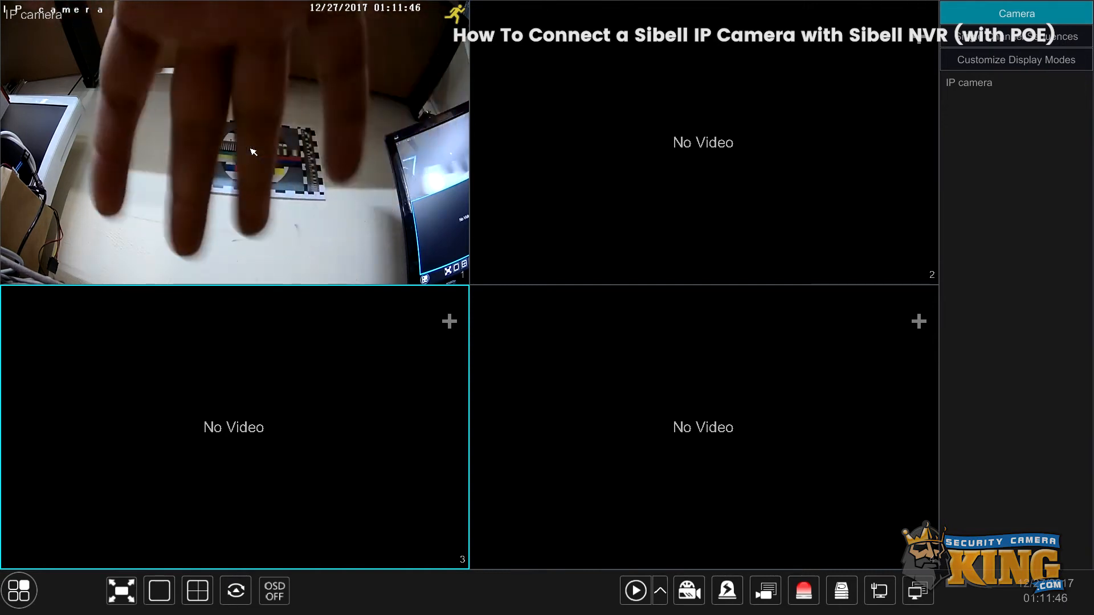
{"action": "mouse_move", "coordinate": [152, 370]}
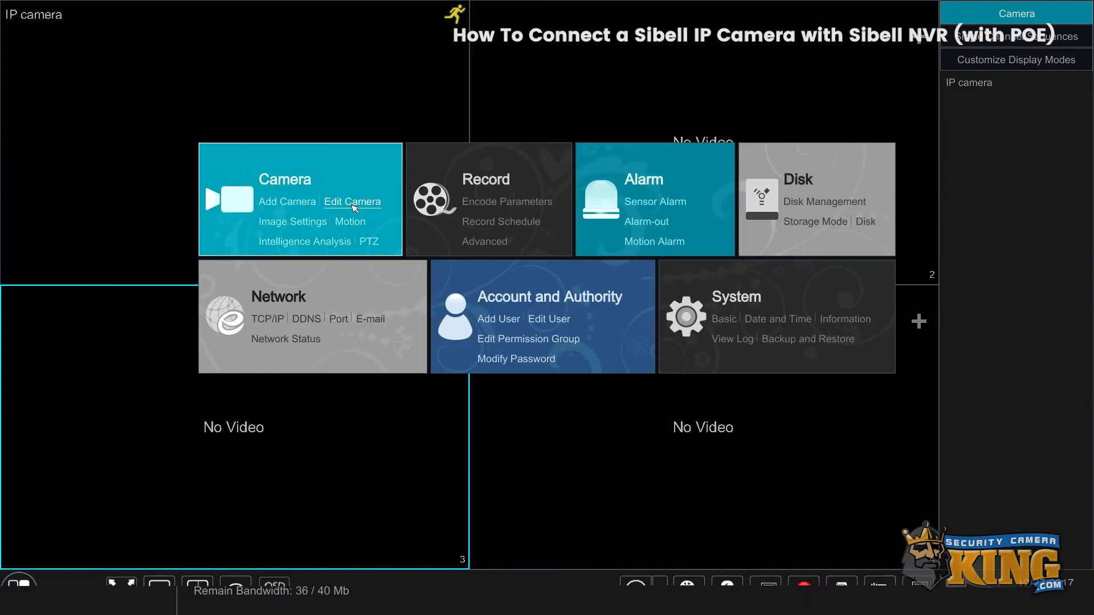
Show the Edit Camera list with the PoE IP camera on channel 1 Online
{"action": "left_click", "coordinate": [352, 202]}
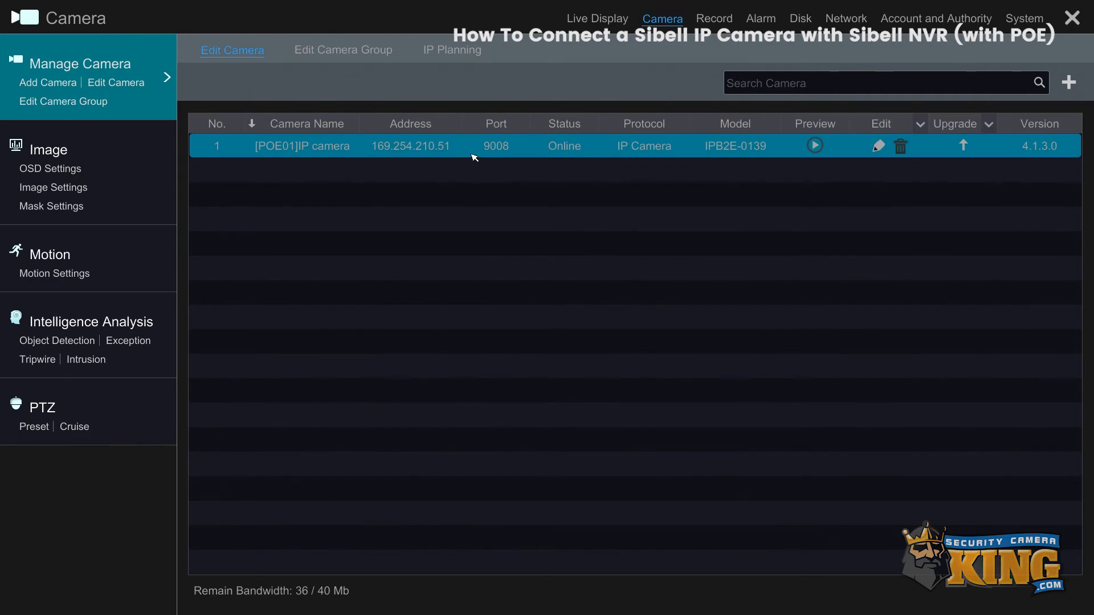
{"action": "mouse_move", "coordinate": [403, 147]}
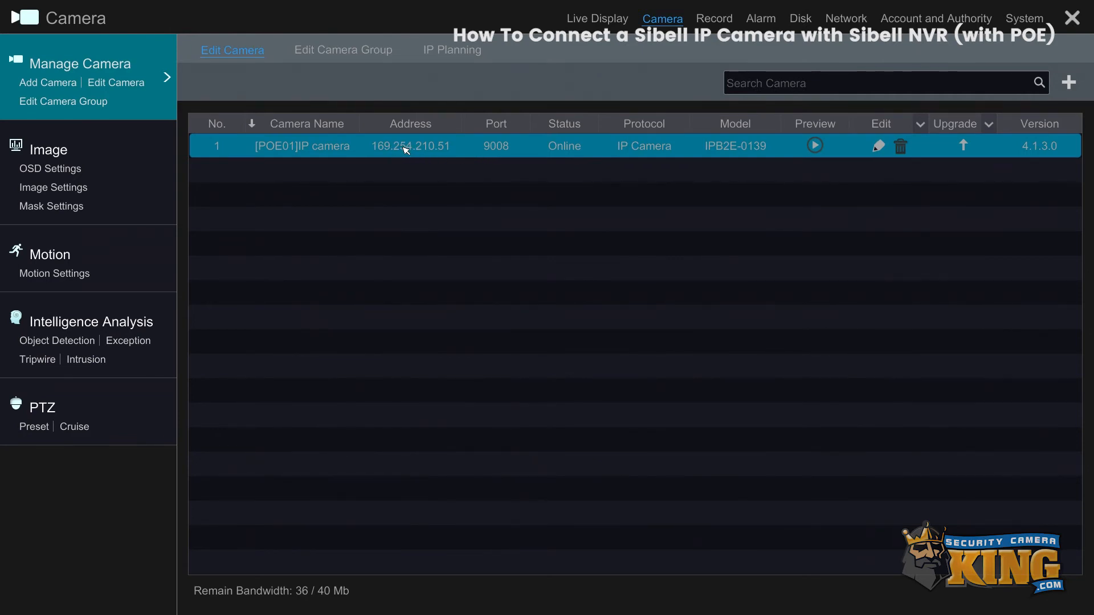
{"action": "mouse_move", "coordinate": [766, 156]}
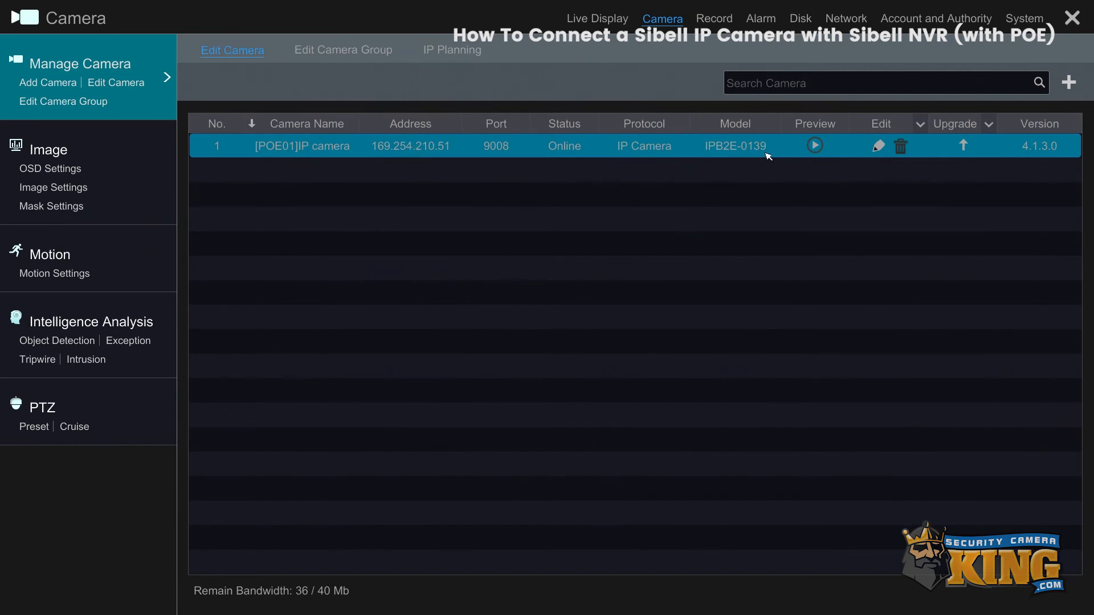
{"action": "left_click", "coordinate": [812, 146]}
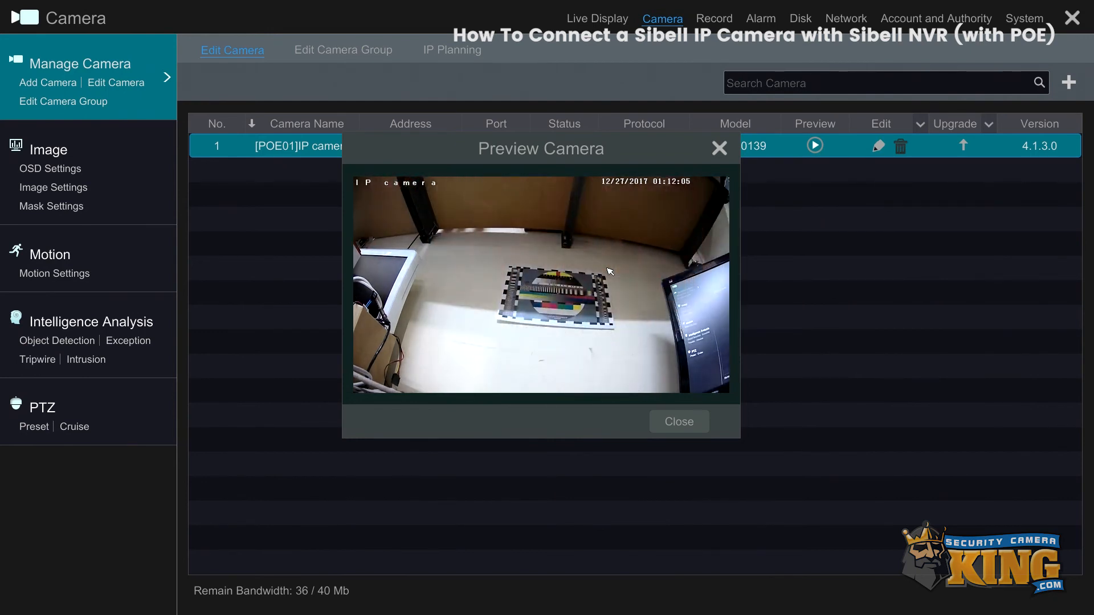
{"action": "left_click", "coordinate": [718, 148]}
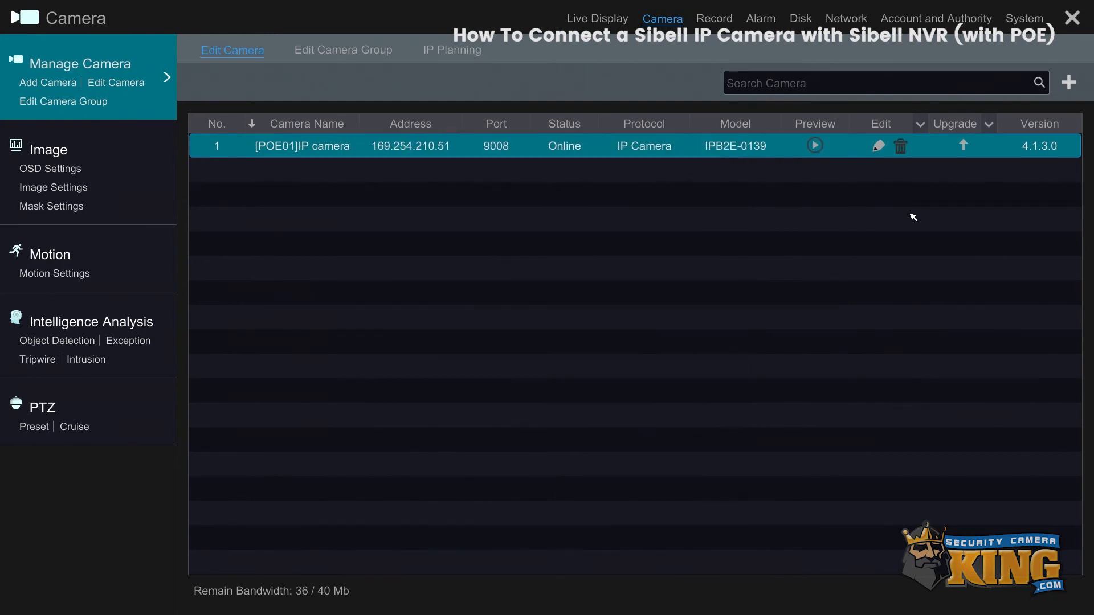